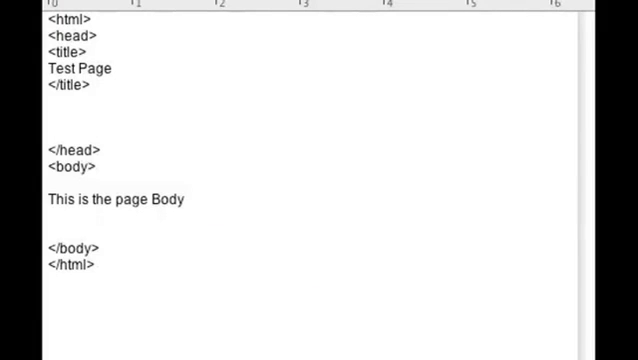
mouse_move(352, 230)
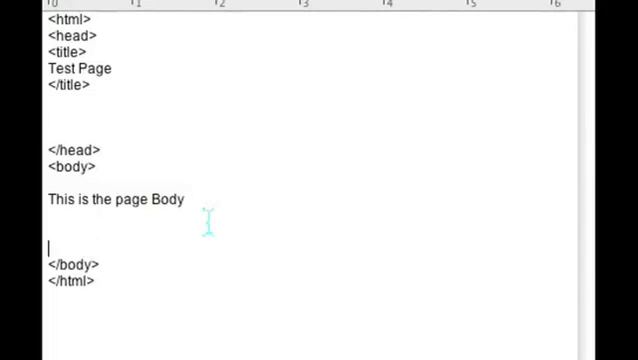
- Add an iframe 'iframe1' loading empty.htm; add then remove a simple.css stylesheet link
text(<iframe name='iframe1' id="iframe1" src="empty.htm" frameborder="0" border="0" cellspacing="0" style="border-style: none;width: 100%; height: 120px;"></iframe>)
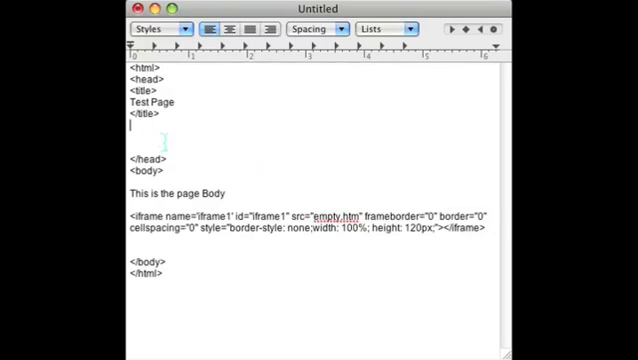
text(<link type="text/css" rel="Stylesheet" href="Style/simple.css" />)
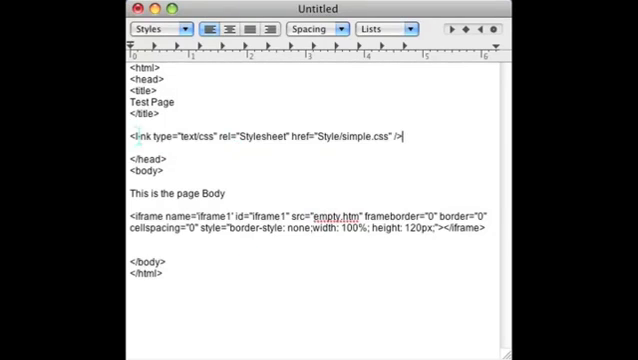
triple_click(260, 138)
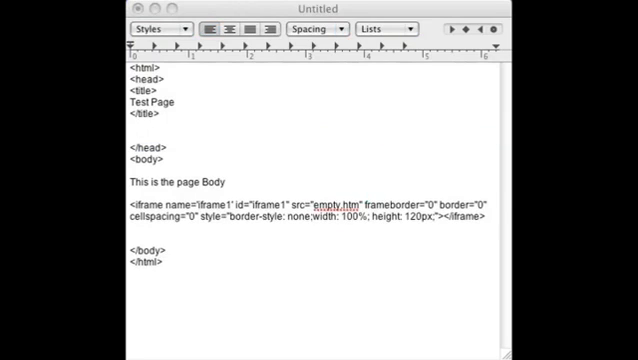
mouse_move(470, 165)
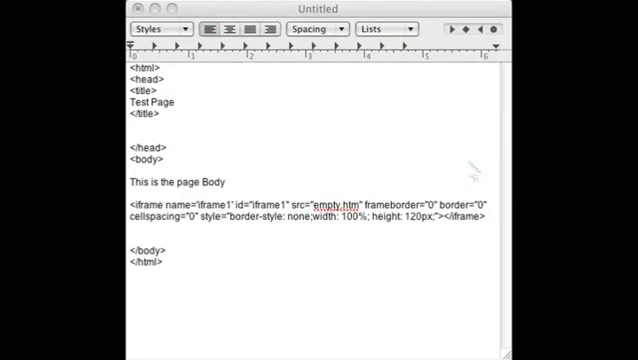
mouse_move(205, 155)
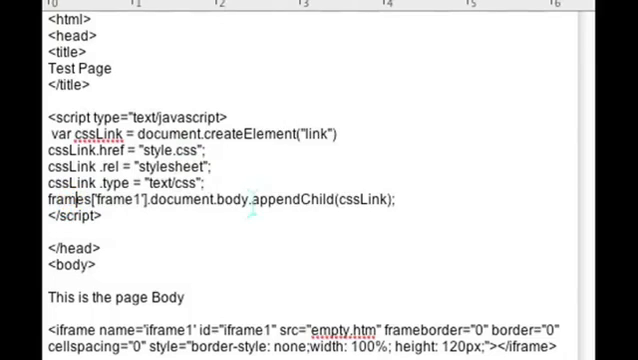
- Select the line appending cssLink into frame1's document body
triple_click(228, 202)
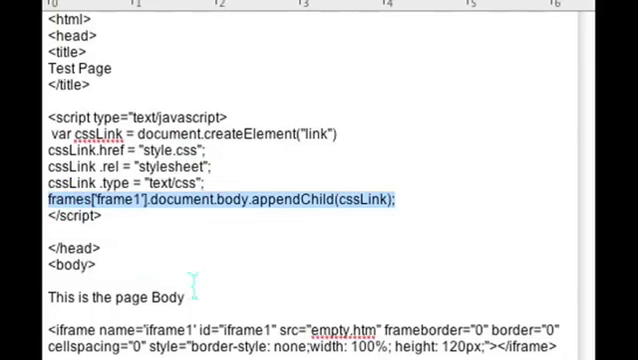
mouse_move(253, 287)
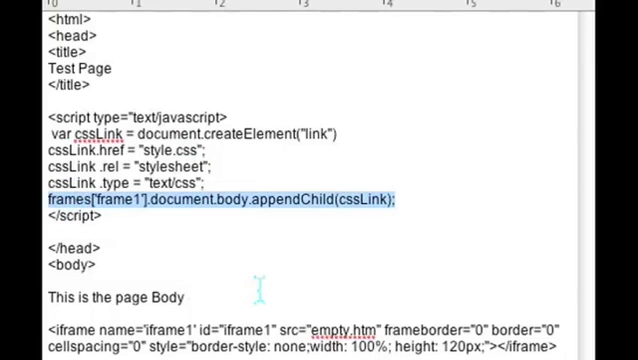